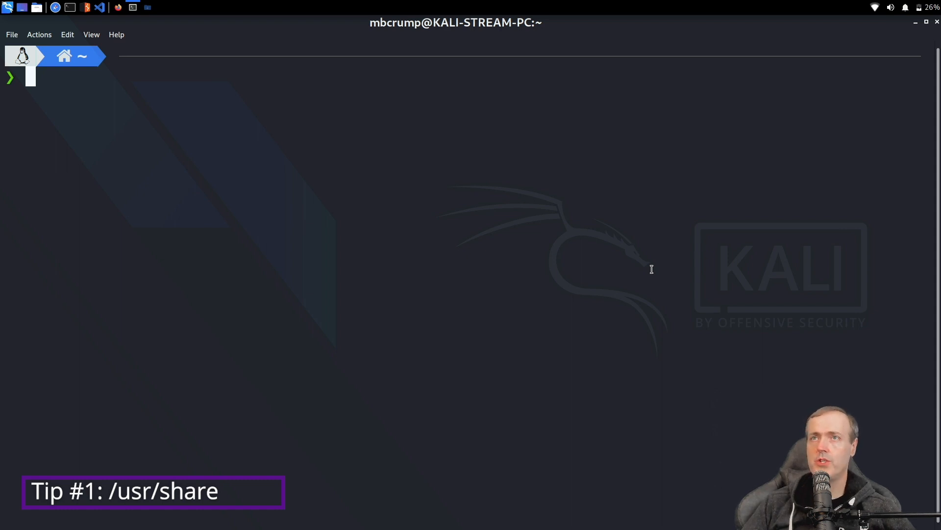
- Change into /usr/share and show a long-format listing of its folders
type("cd /usr/share")
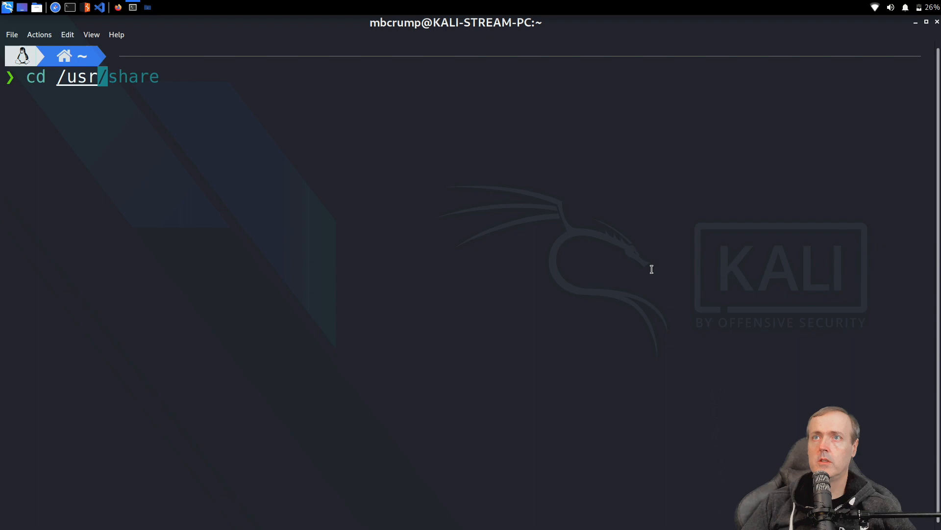
key("End")
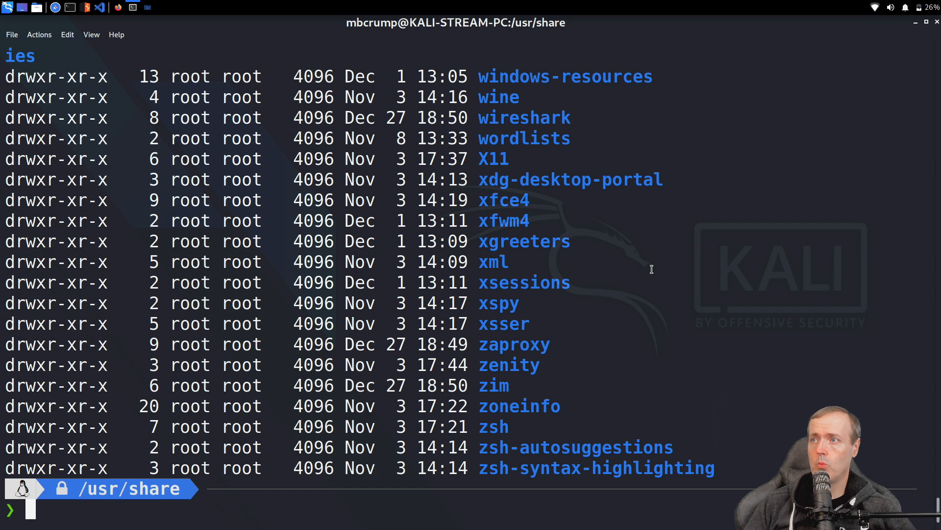
- Enter the wordlists folder, list it in detail, preview the first ten wordlist lines, then go up
type("cd wordlists")
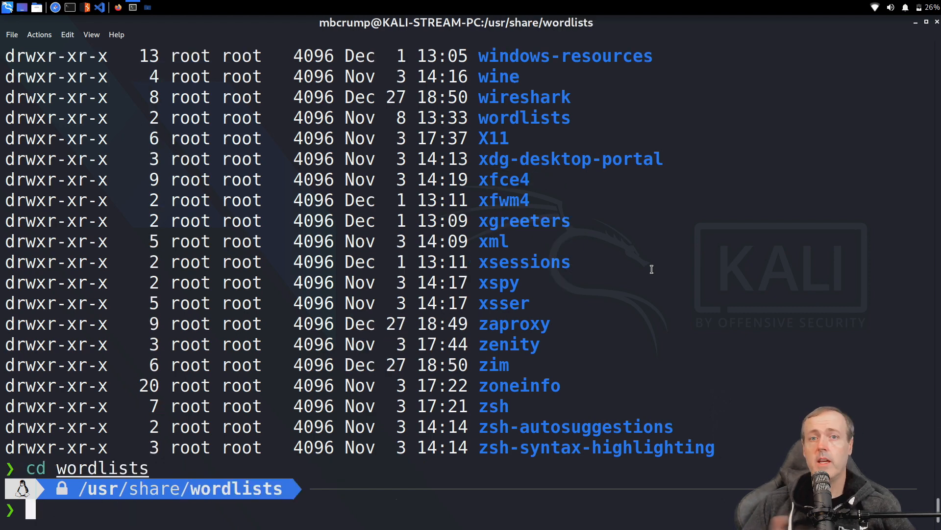
type("ls -l")
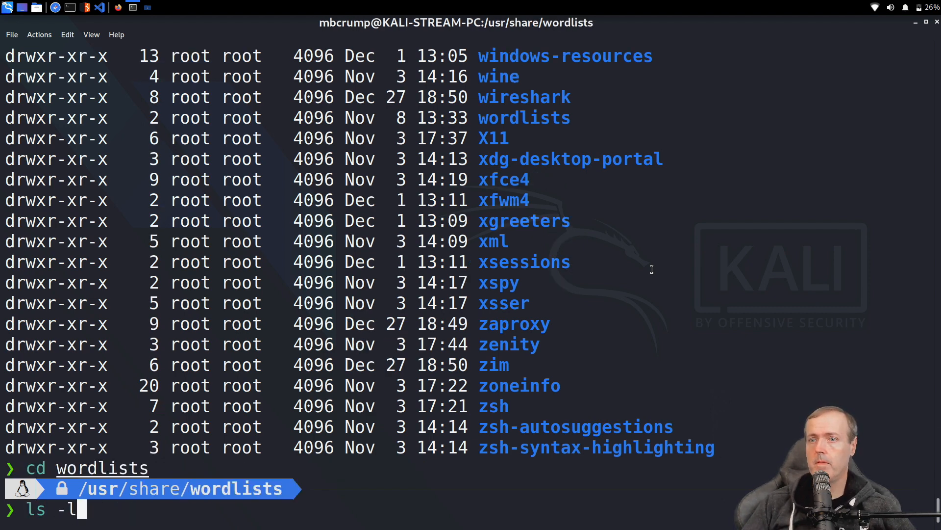
key("Return")
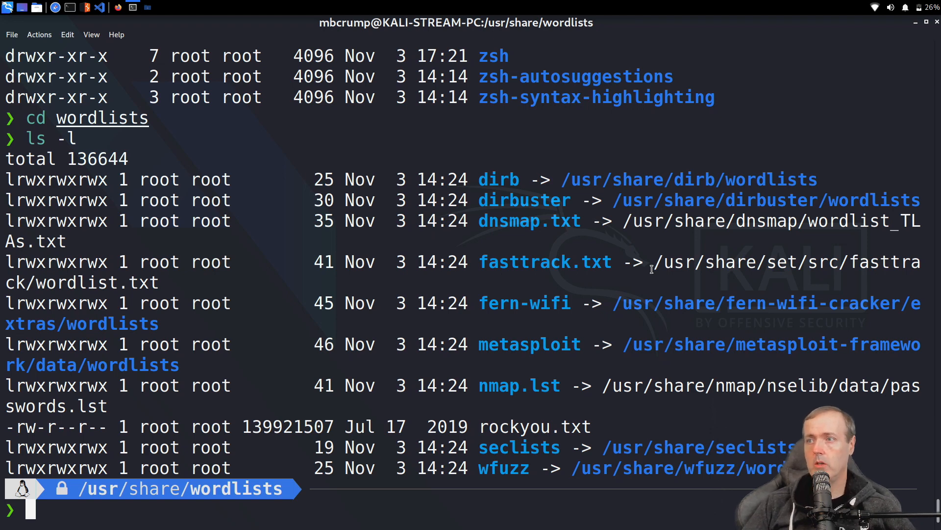
type("head -n 10 Delta_SkyMiles")
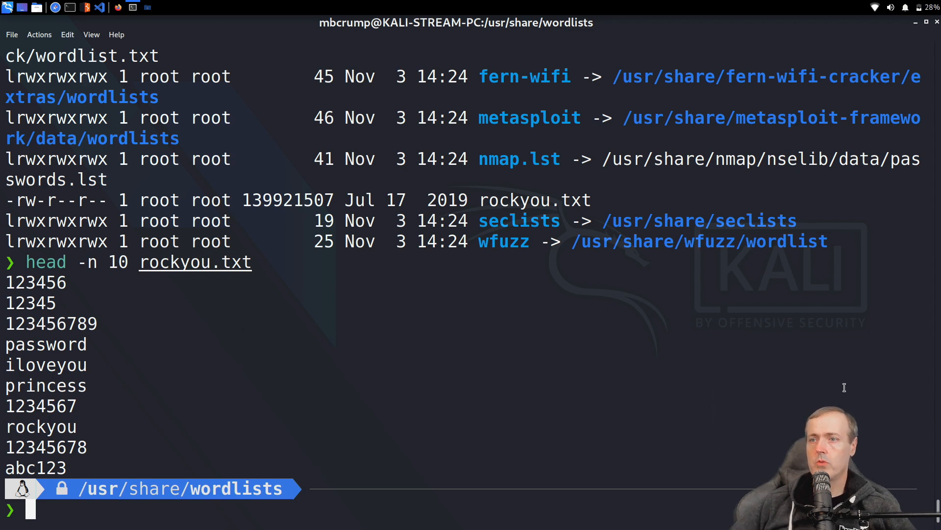
type("cd ..")
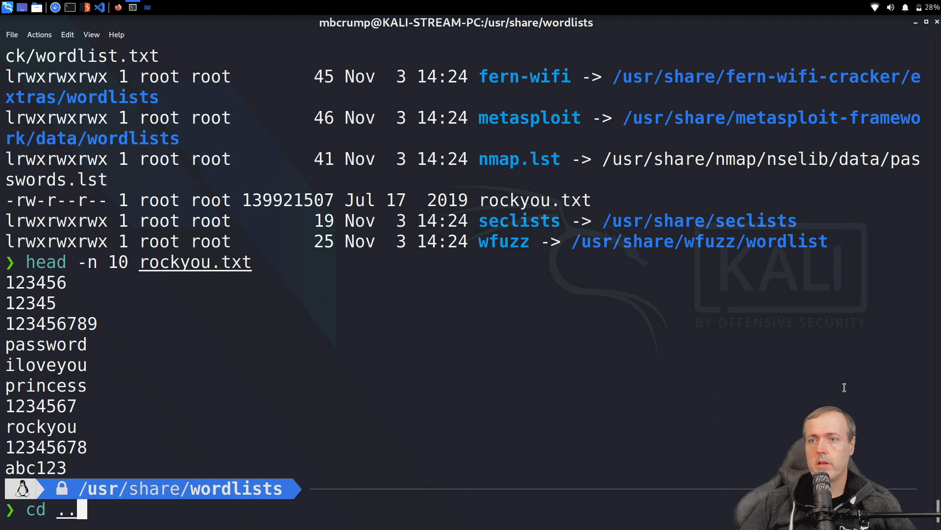
- Browse the webshells folder and its php subfolder to list the PHP backdoor scripts
type("/webshells")
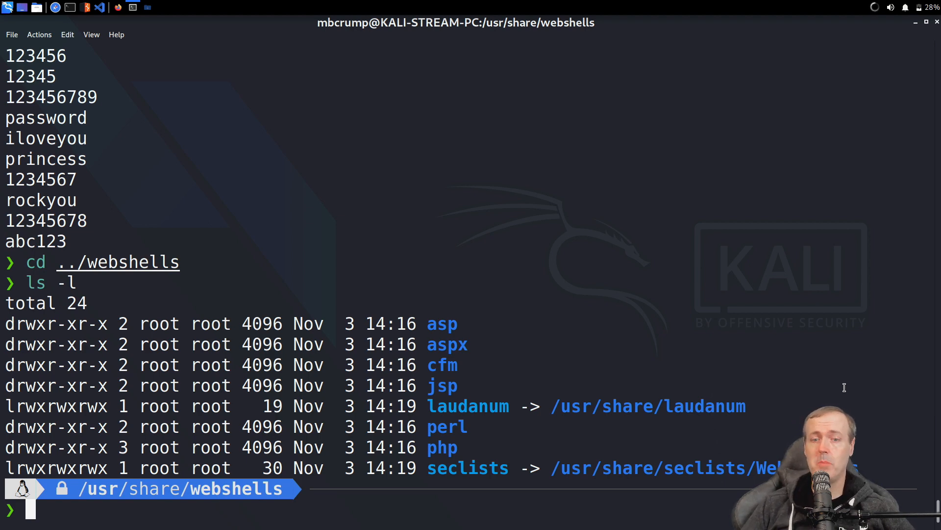
type("cd php")
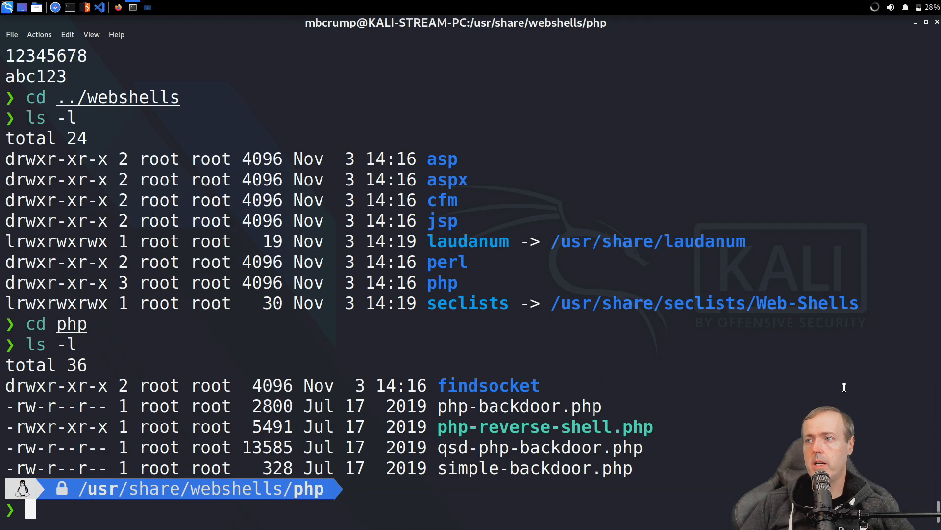
mouse_move(810, 379)
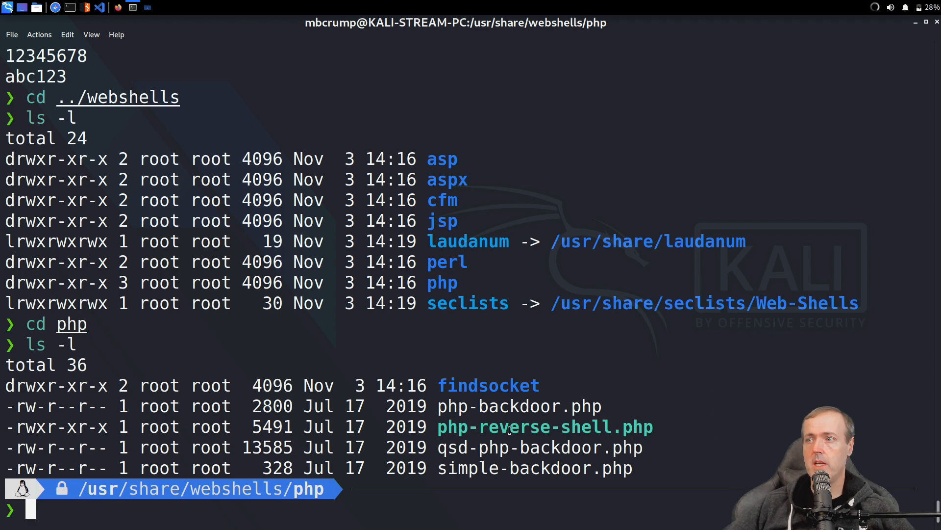
key("Return")
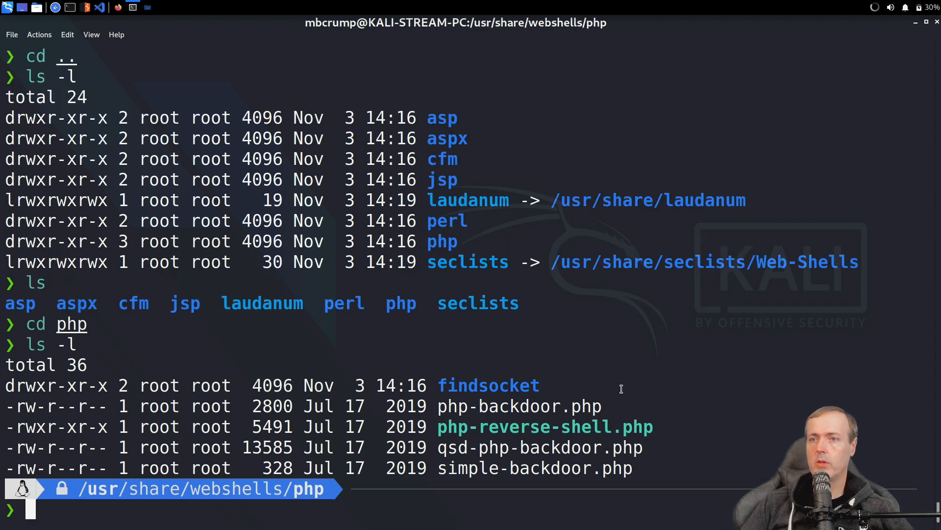
type("cd php")
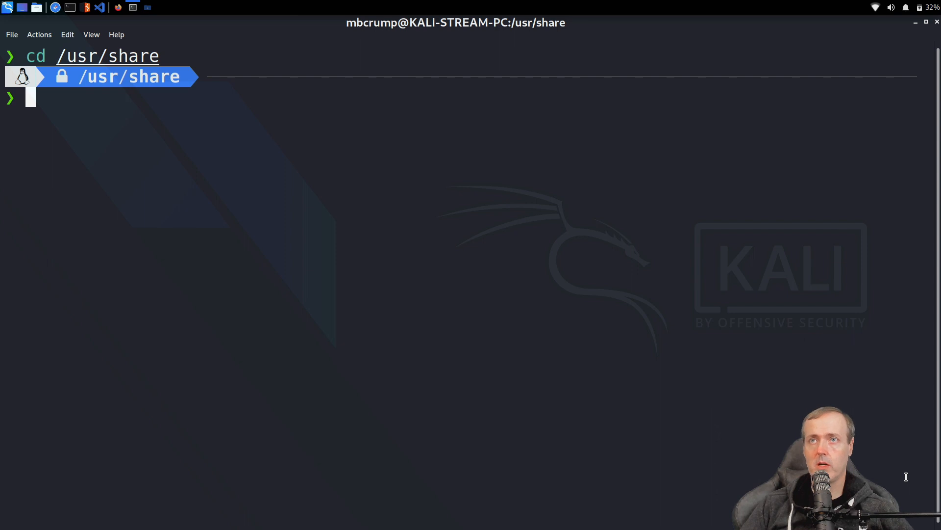
- In nmap/scripts, list the NSE scripts, view xdmcp-discover.nse, then clear the screen
type("cd nmap")
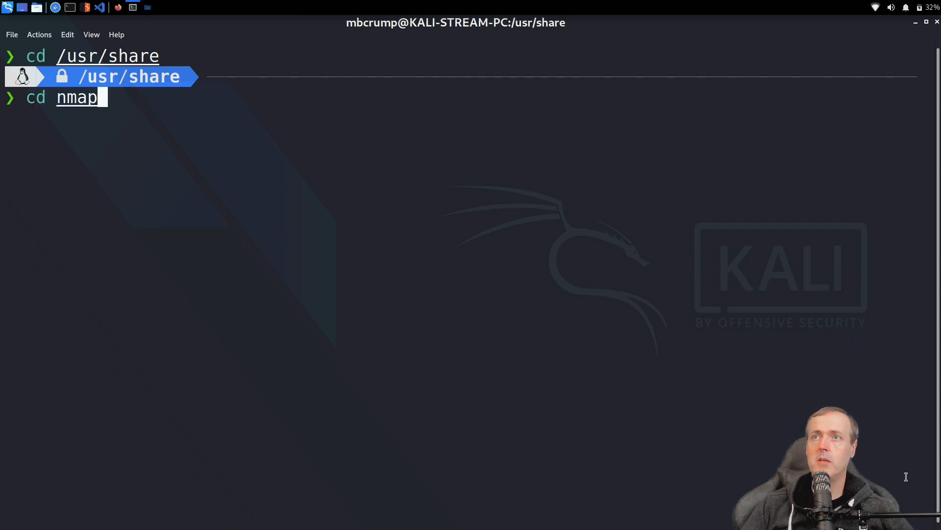
type("/scr")
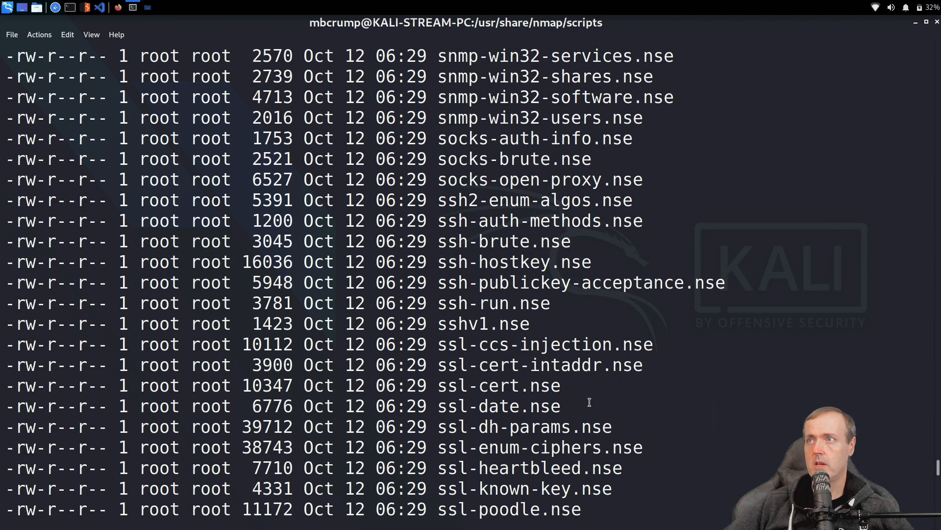
scroll("down", 3)
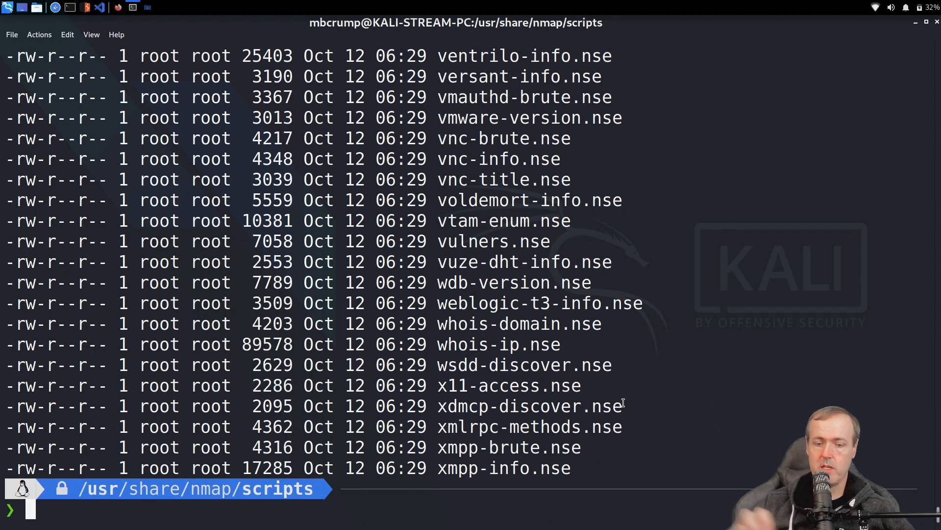
type("head -n 10 rockyou.txt")
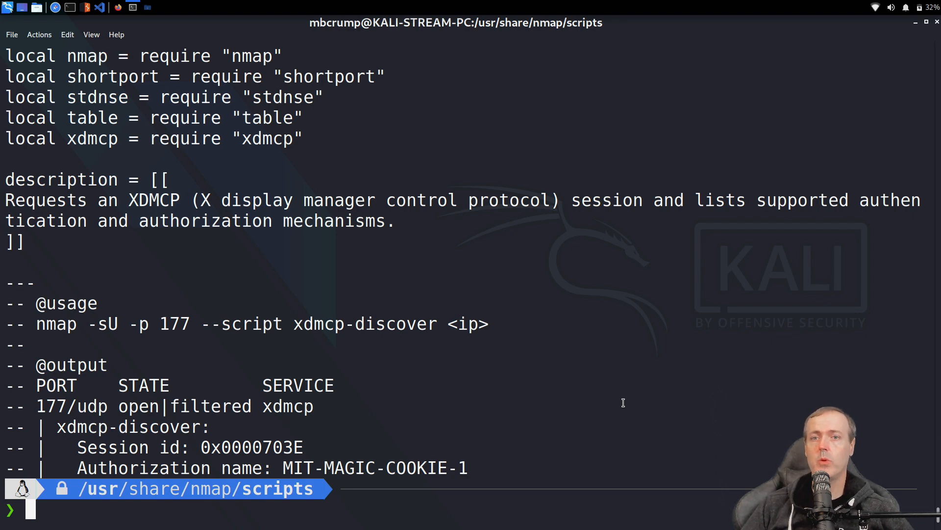
key("ctrl+l")
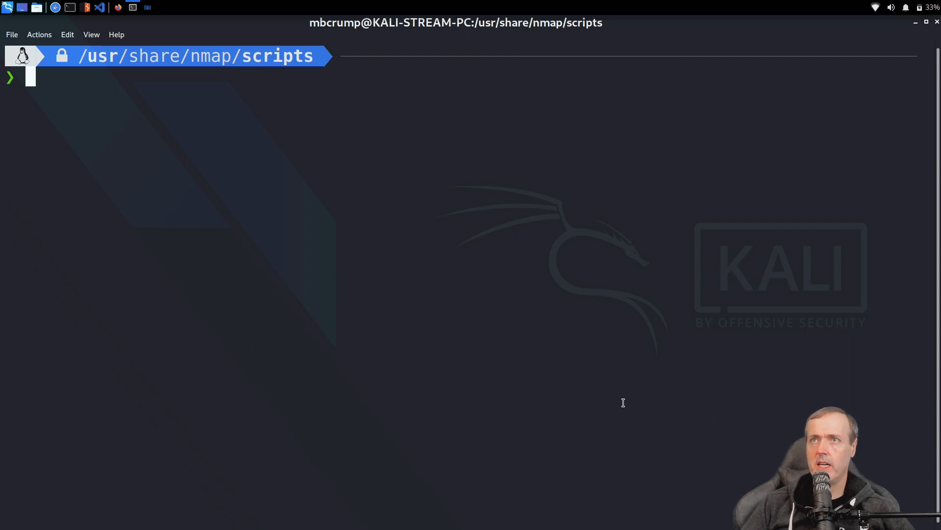
- Return to the home directory with cd ~ and clear the terminal
type("cd /usr/share/desktop")
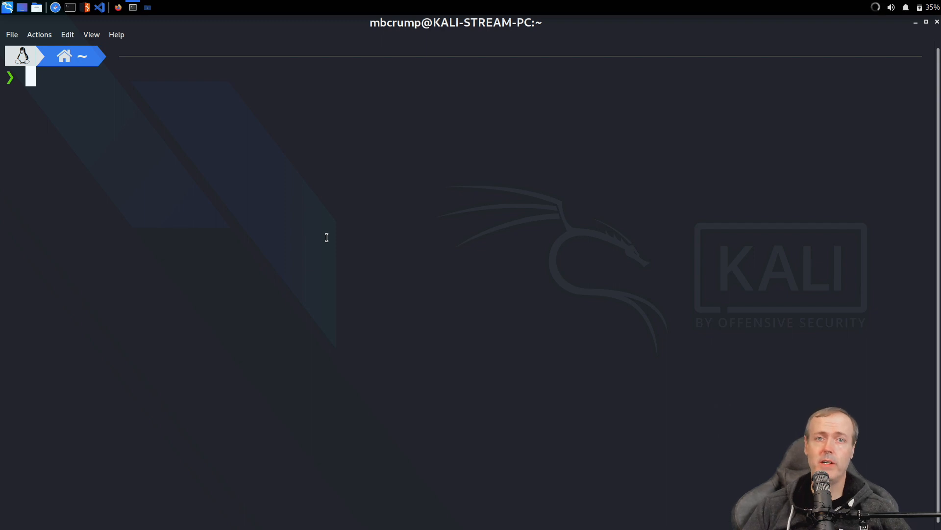
- Append an apt-updater function to ~/.zshrc in nano, then save and exit
type("nano ~/.zshrc")
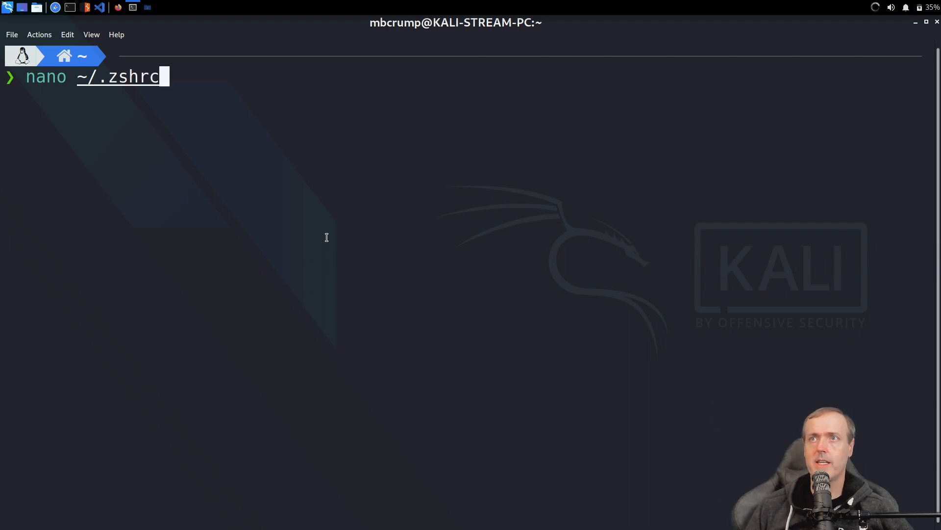
key("Return")
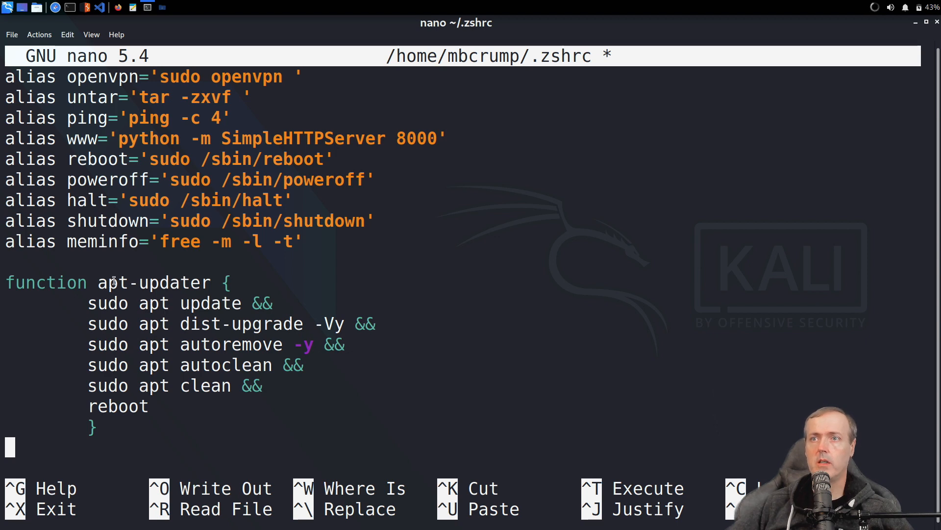
mouse_move(189, 283)
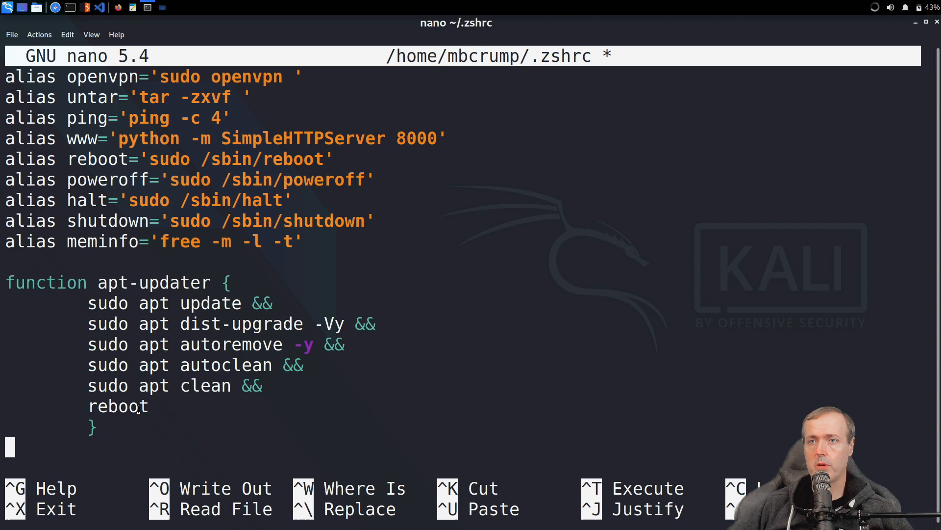
key("ctrl+x")
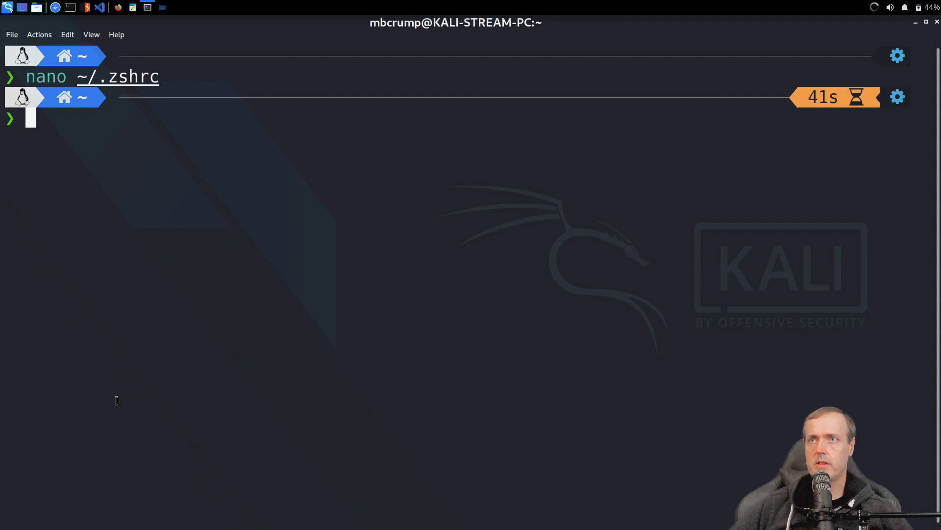
- Reload ~/.zshrc with source and run apt-updater, then view tools.kali.org in Firefox
type("source ~/.zshrc")
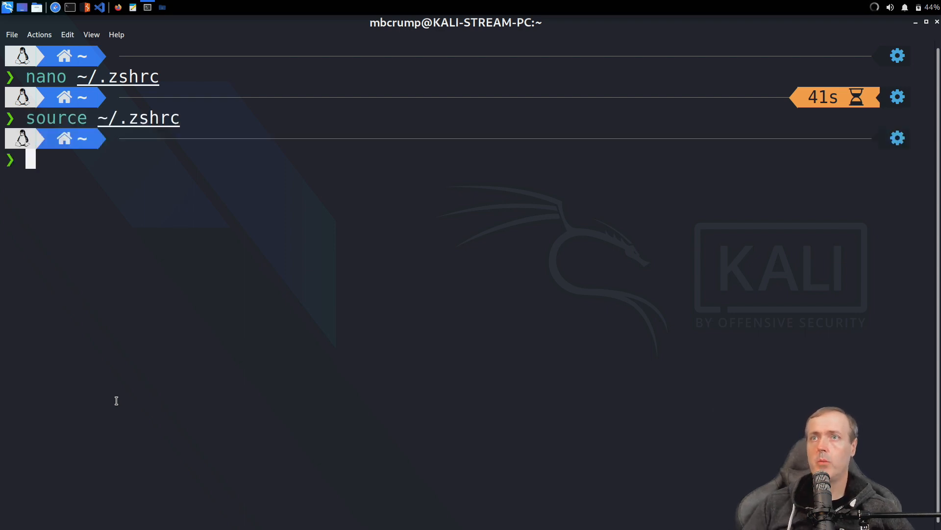
type("apt-updater")
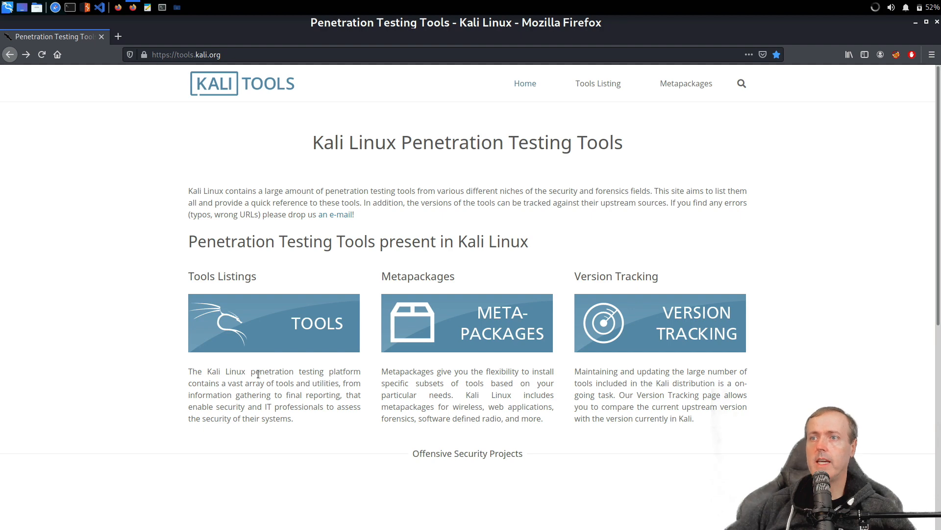
- Open the Tools Listing, scroll to Exploitation Tools, and select cisco-auditing-tool
left_click(273, 323)
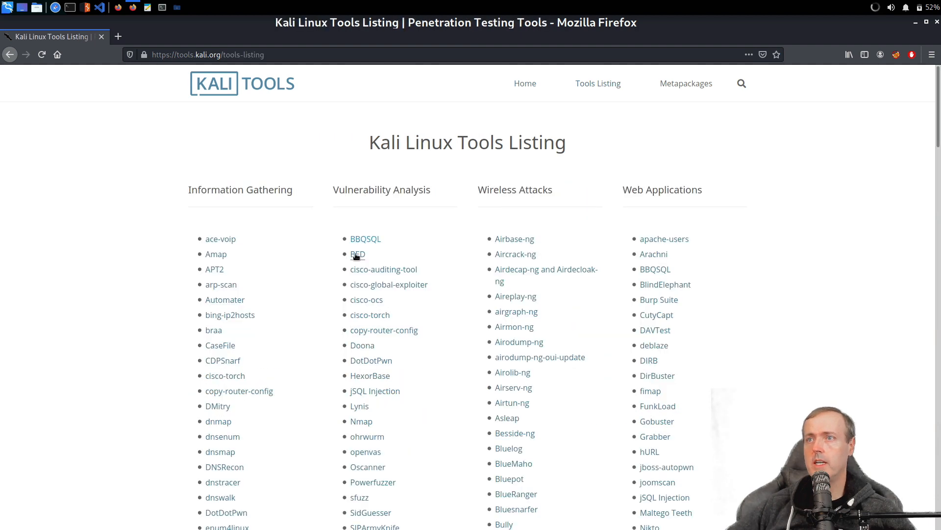
scroll("down", 3)
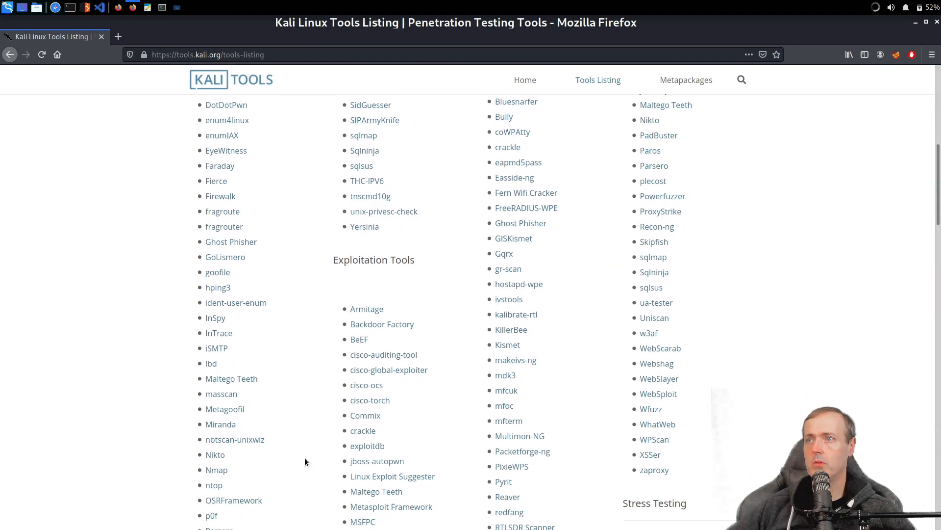
scroll("down", 3)
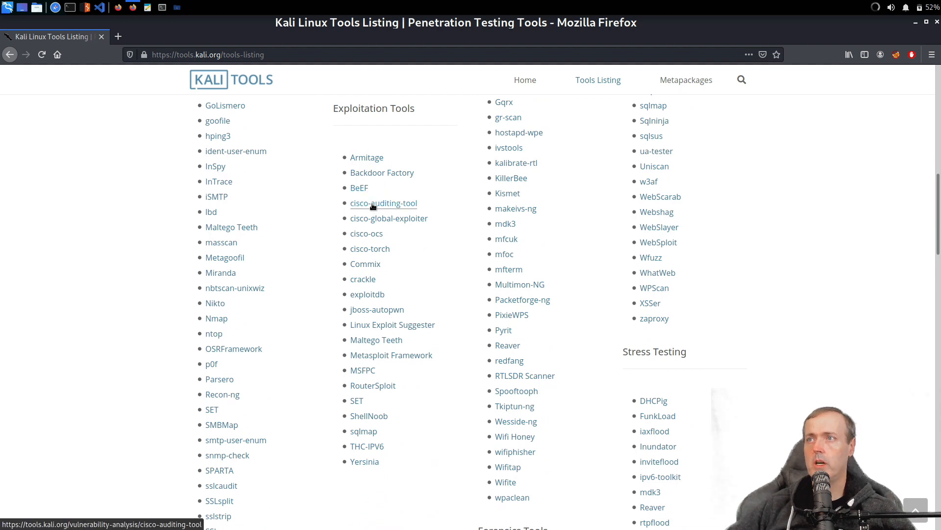
left_click(389, 217)
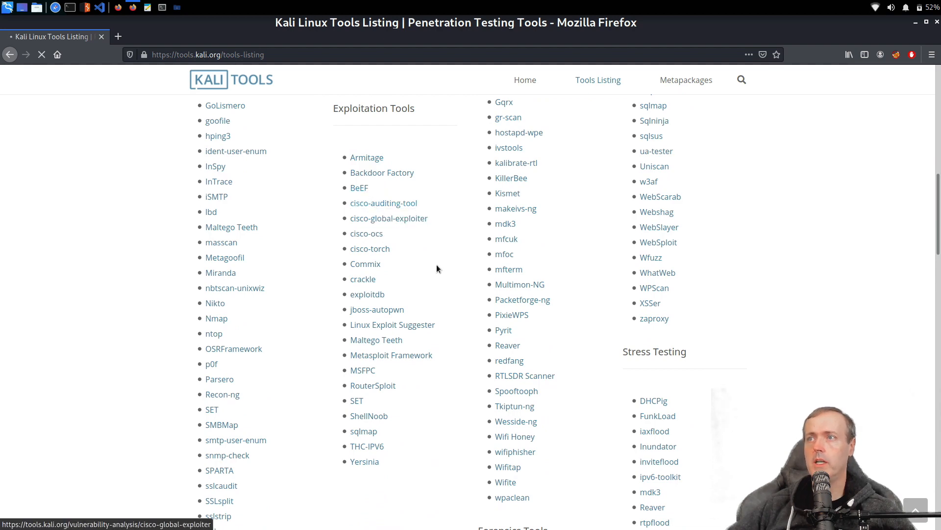
- Read the cisco-auditing-tool page, select its example command, then go back to the home page
left_click(382, 203)
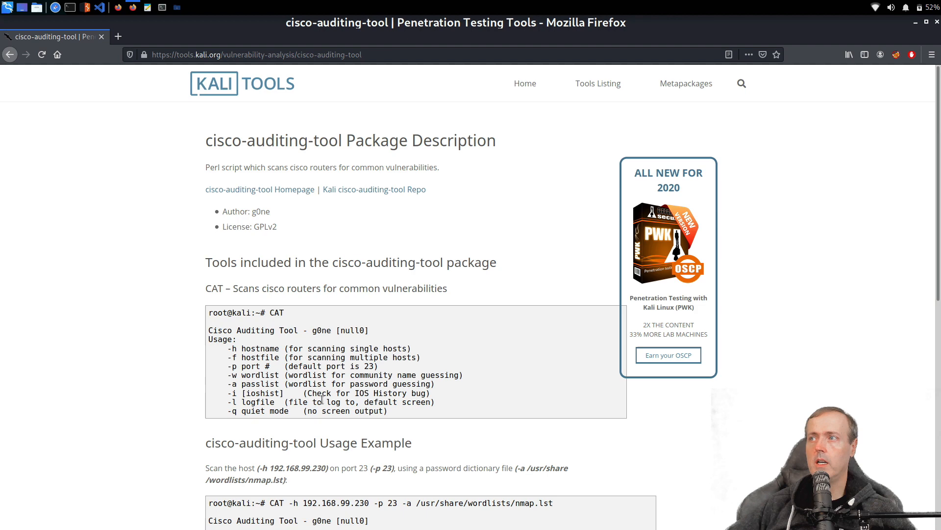
scroll("down", 3)
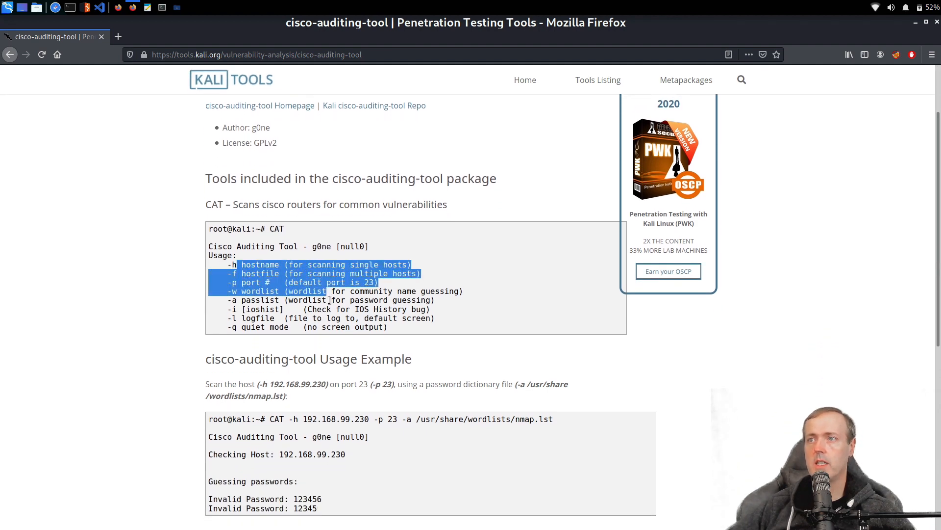
scroll("down", 3)
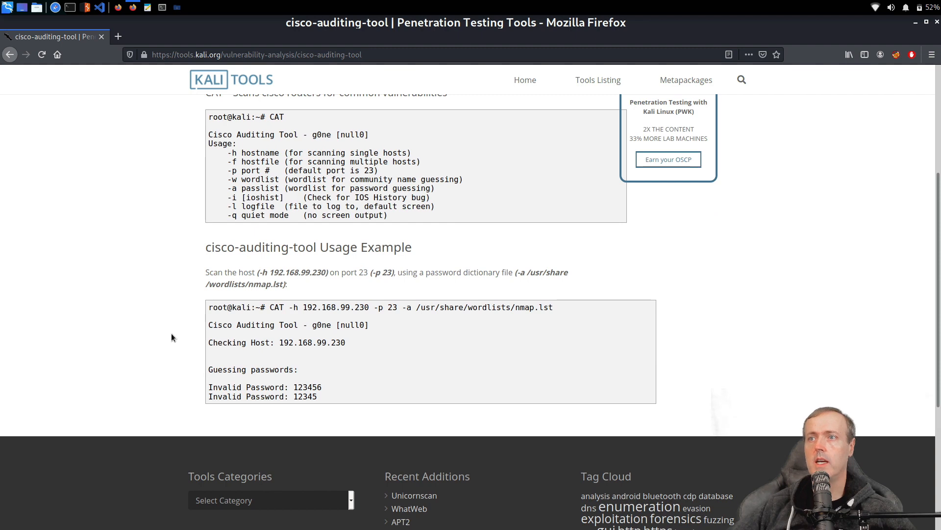
left_click_drag(269, 307, 557, 307)
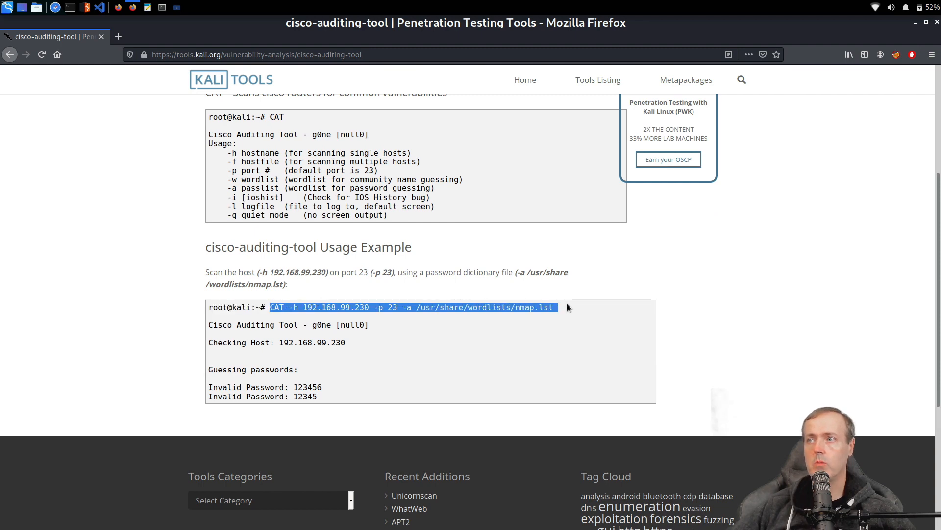
left_click(10, 55)
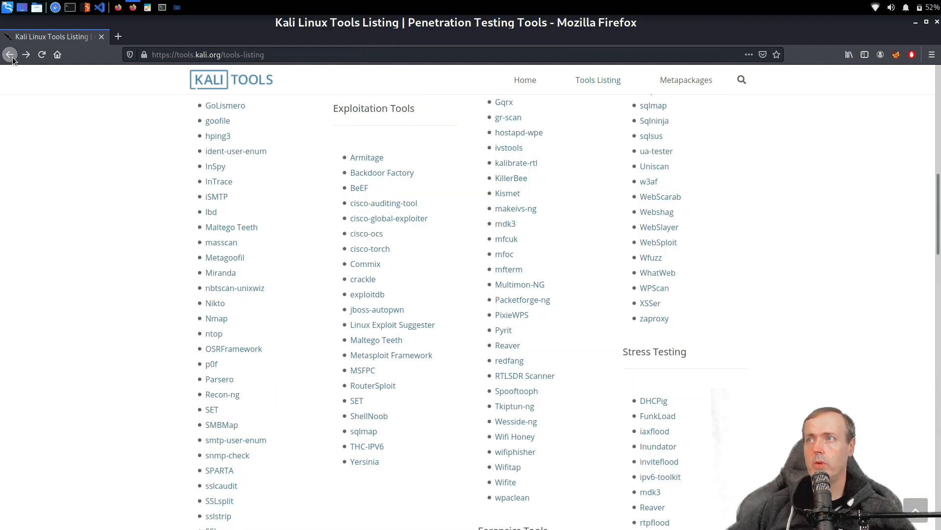
left_click(10, 55)
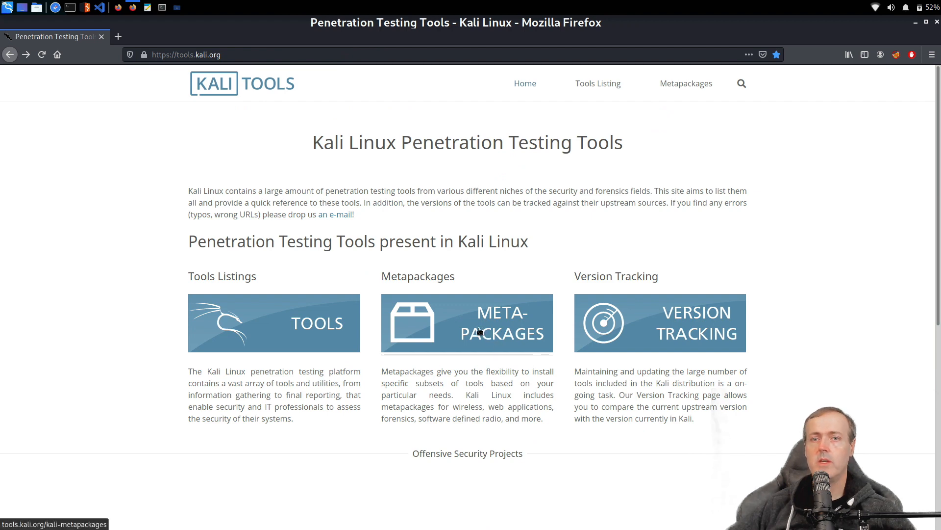
- Open META-PACKAGES and scroll past Systems, Kali Menu and Tools down to Misc
left_click(467, 323)
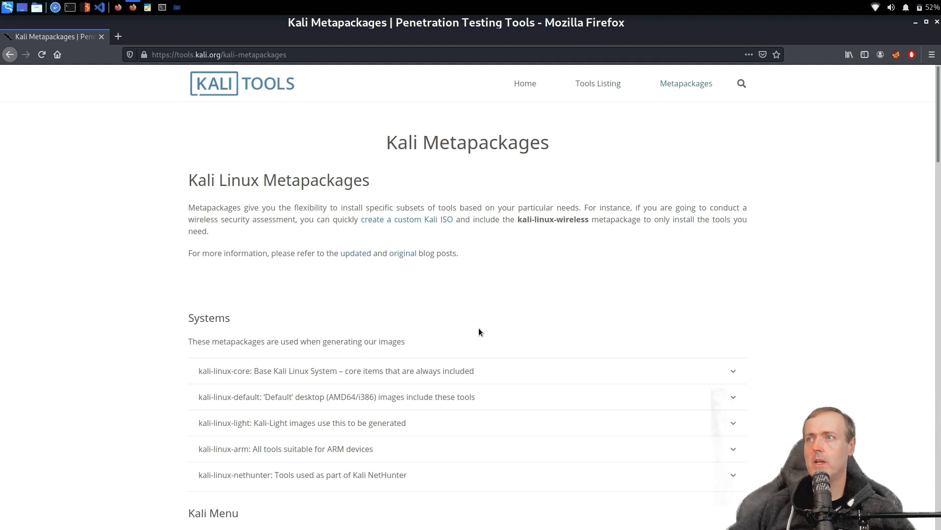
mouse_move(508, 315)
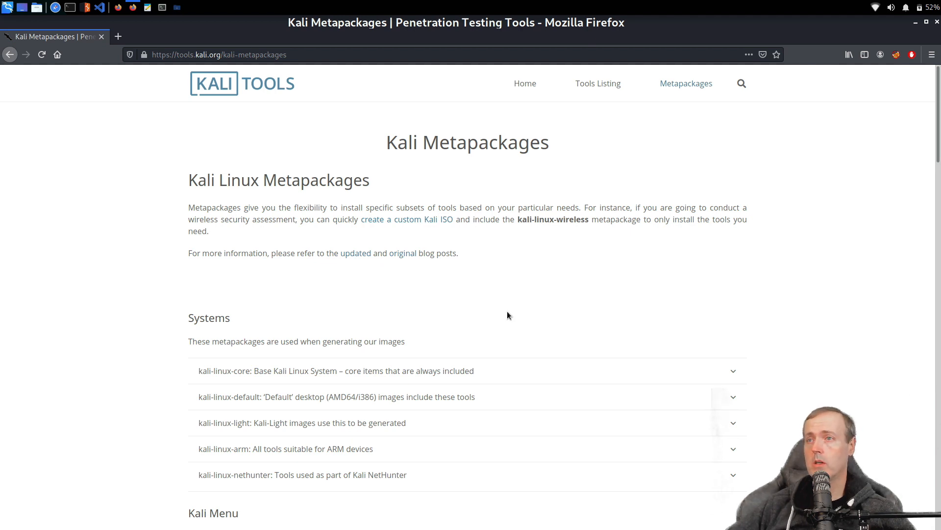
scroll("down", 3)
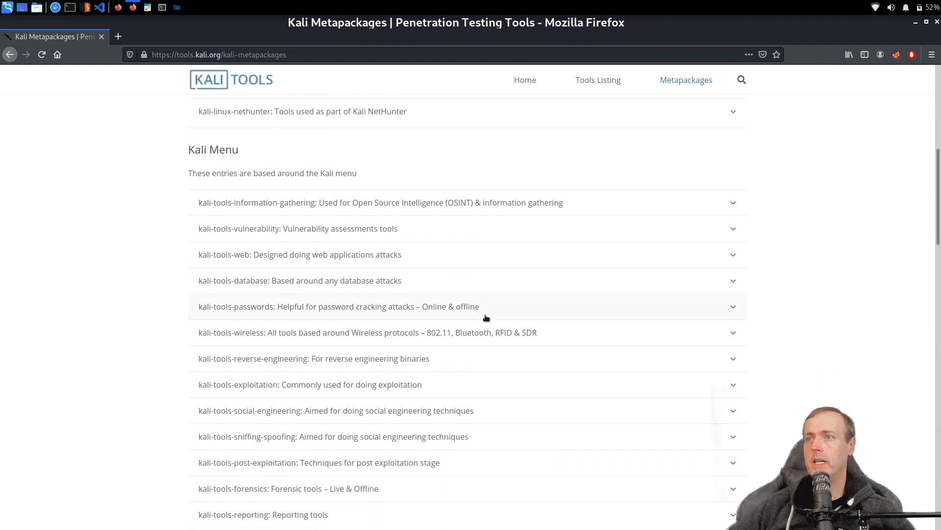
mouse_move(355, 355)
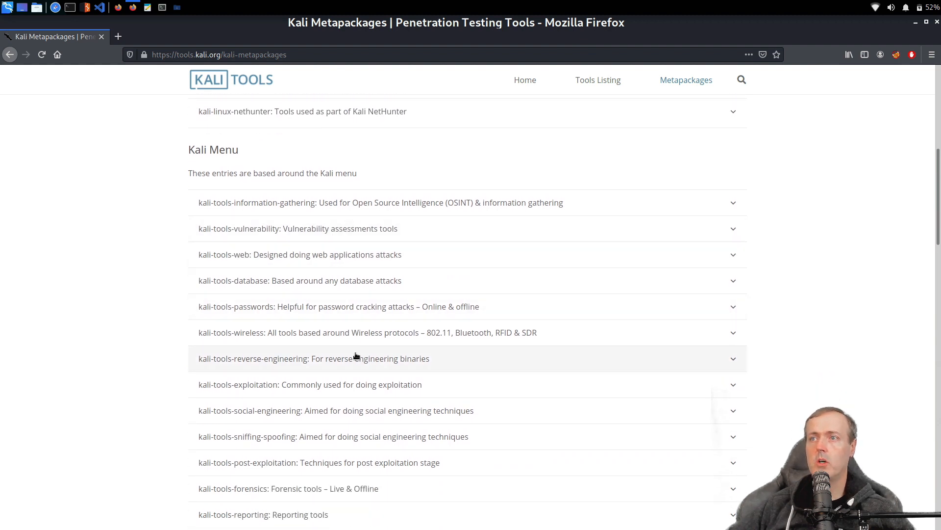
mouse_move(359, 367)
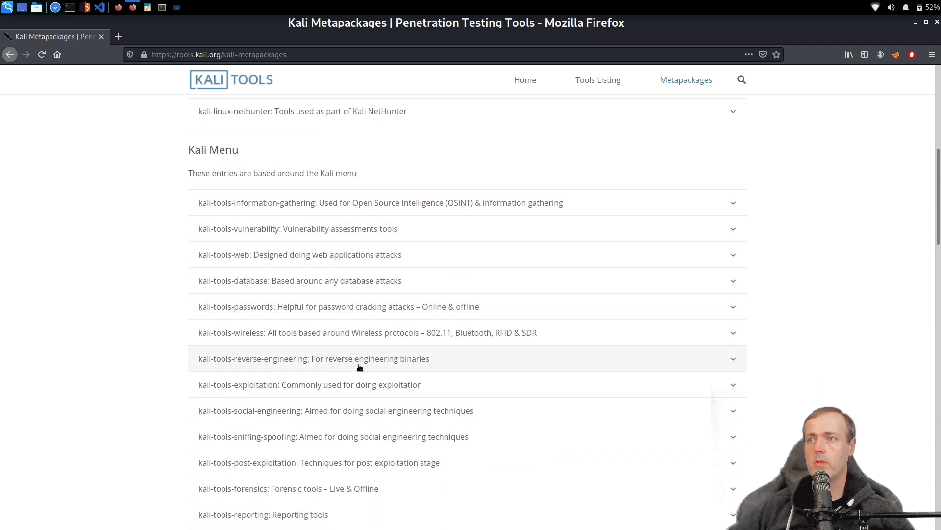
scroll("down", 3)
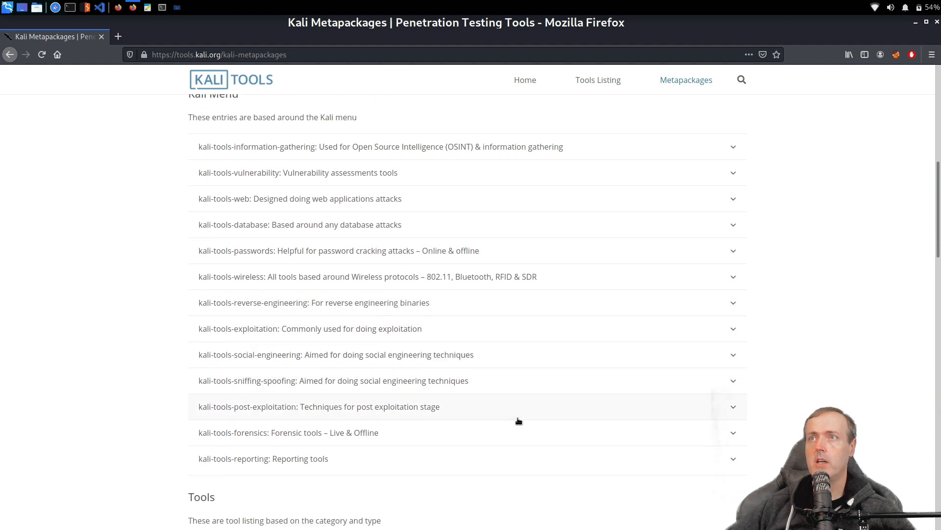
scroll("down", 3)
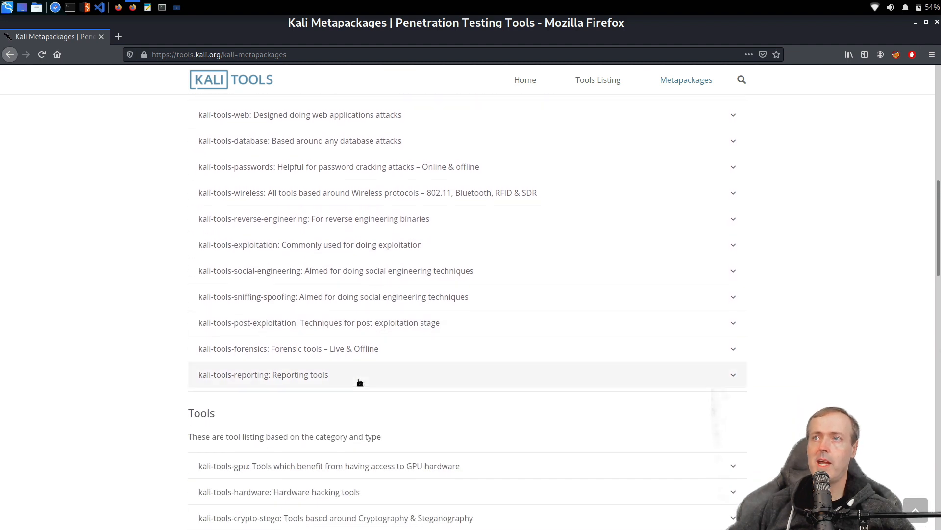
scroll("down", 3)
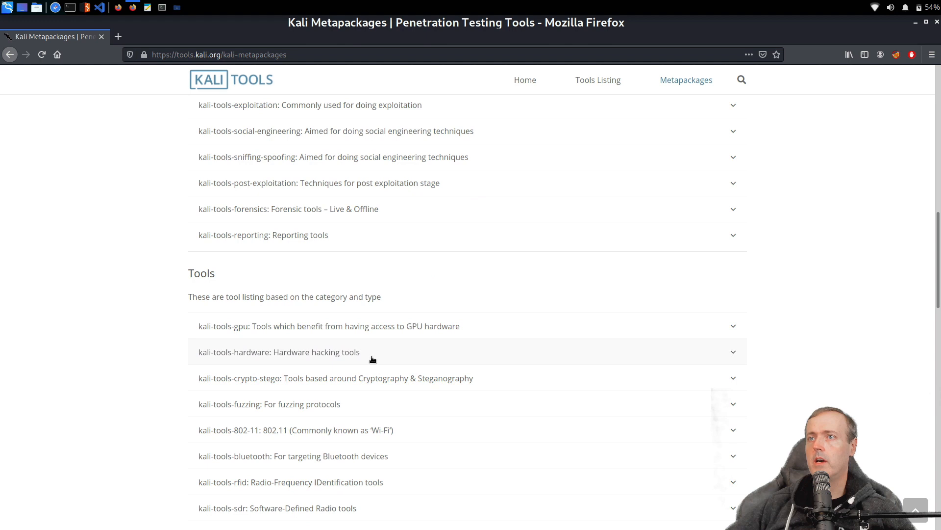
scroll("down", 3)
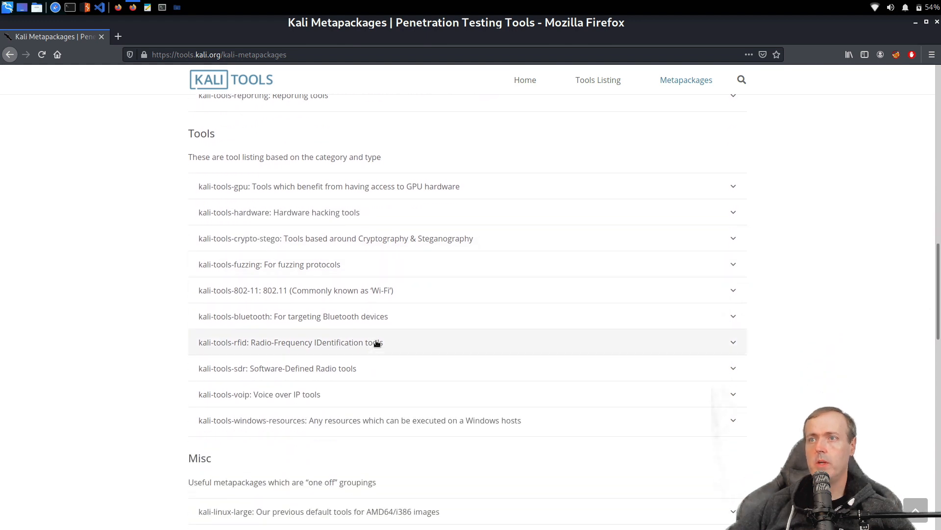
scroll("down", 3)
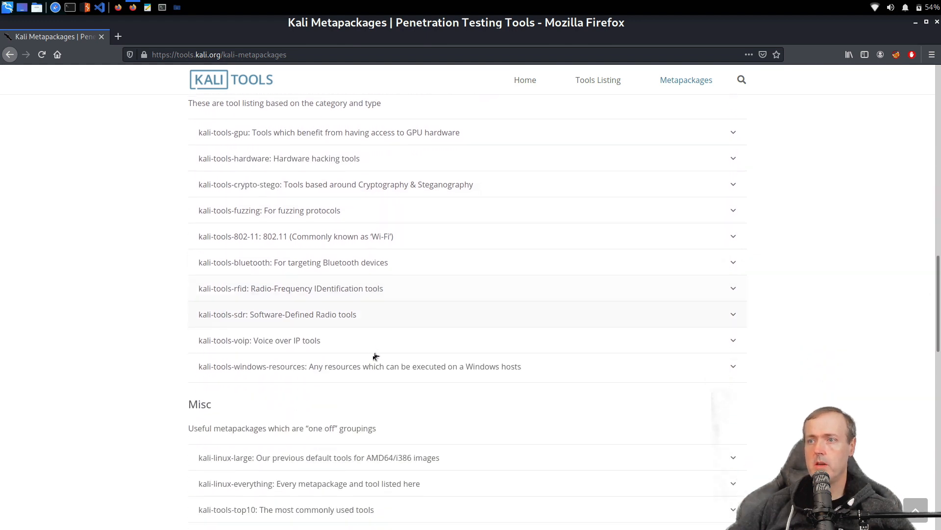
scroll("down", 3)
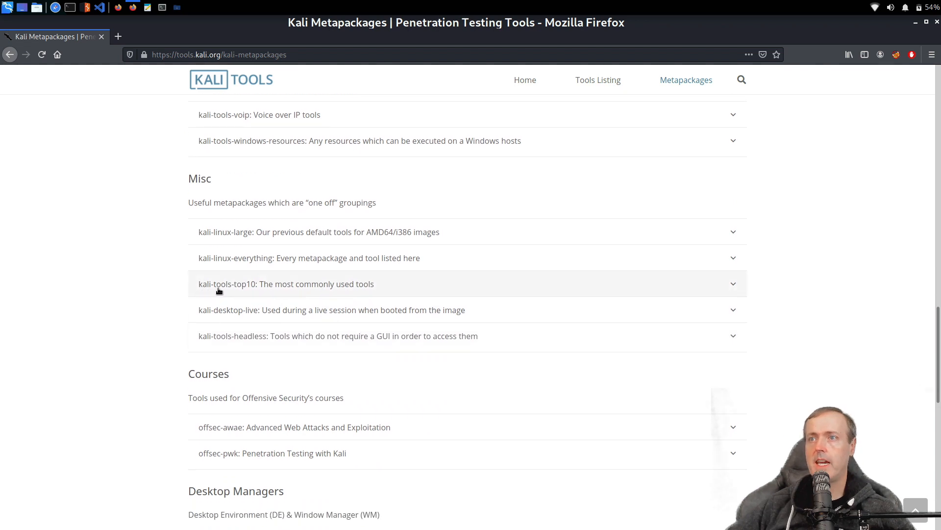
scroll("down", 3)
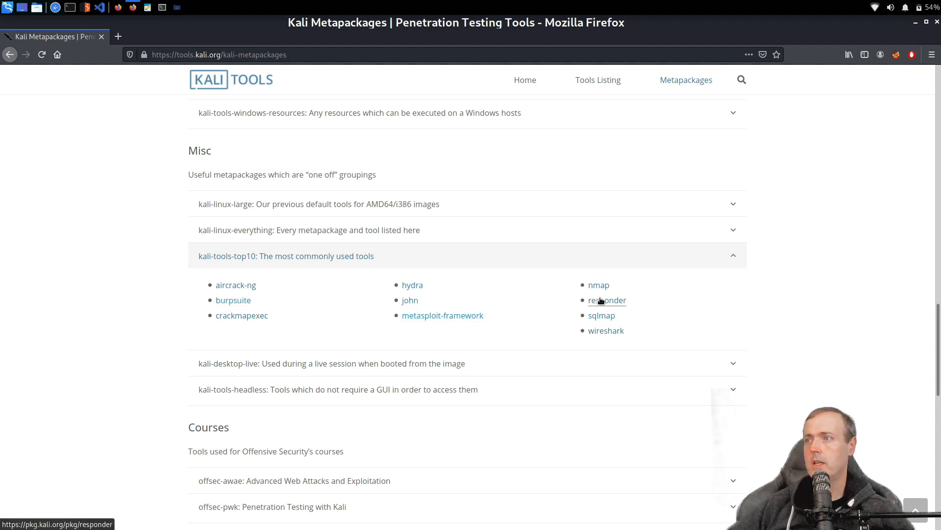
mouse_move(606, 330)
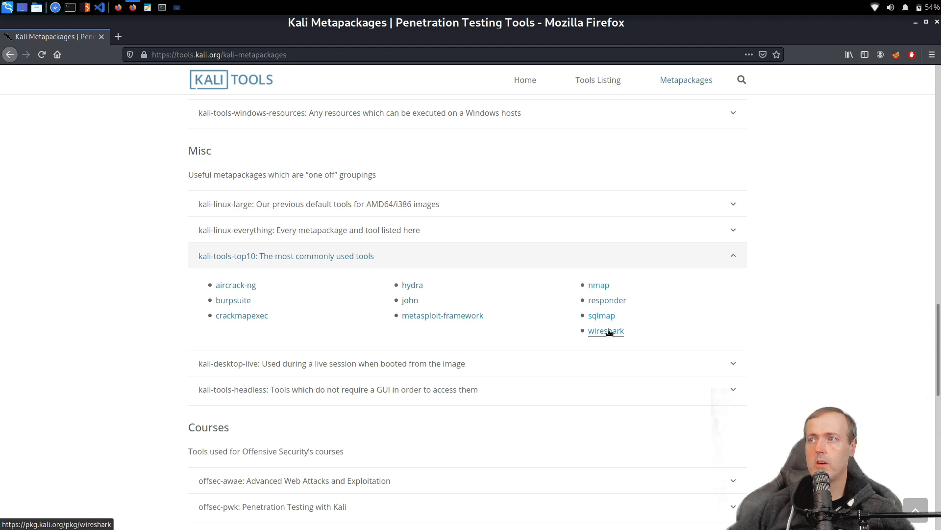
mouse_move(387, 335)
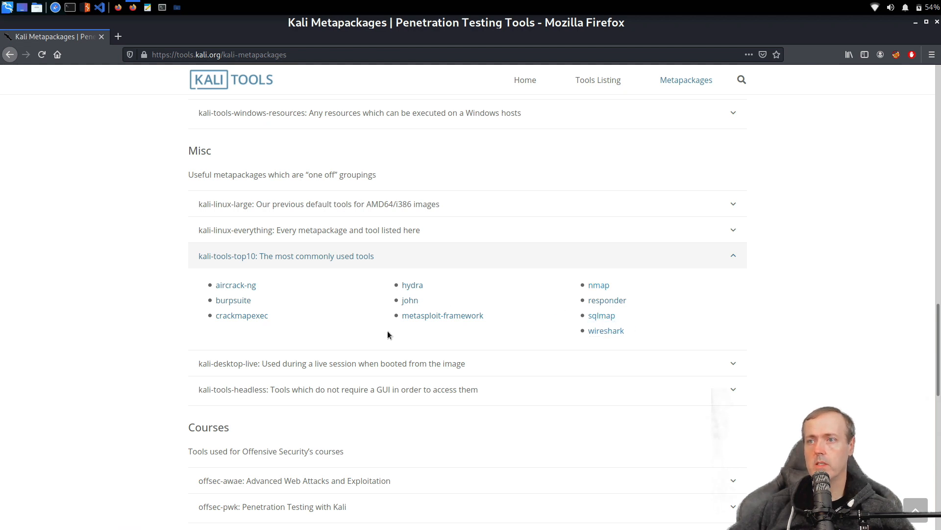
- Scroll the Metapackages page past the top10 tools down to the Desktop Managers metapackages
scroll("down", 3)
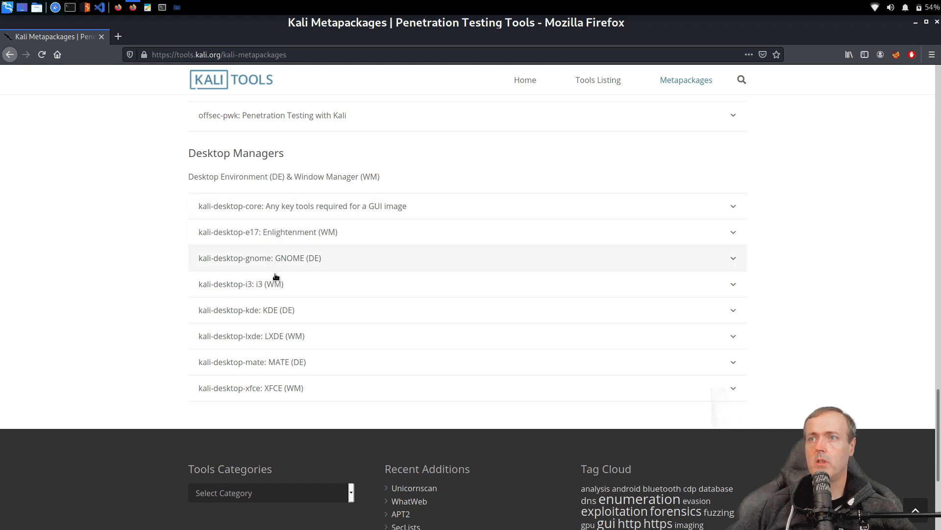
mouse_move(298, 315)
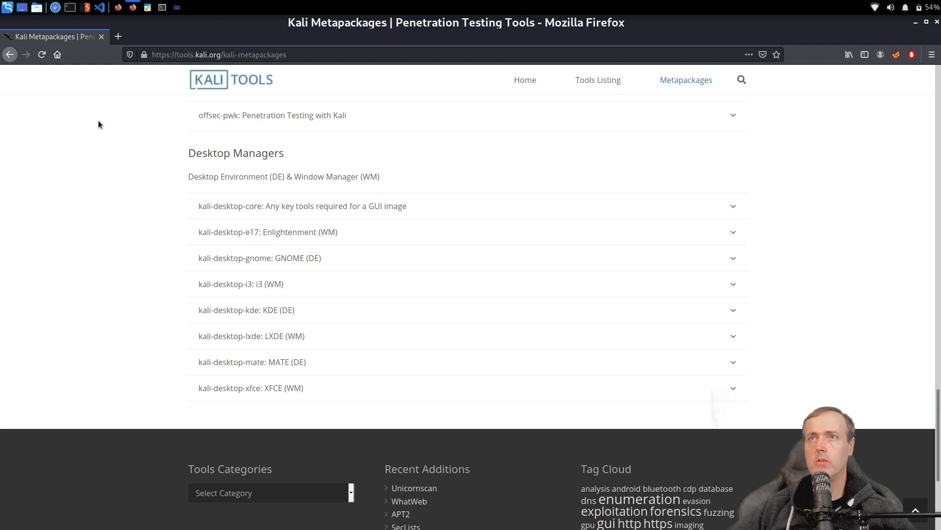
mouse_move(141, 131)
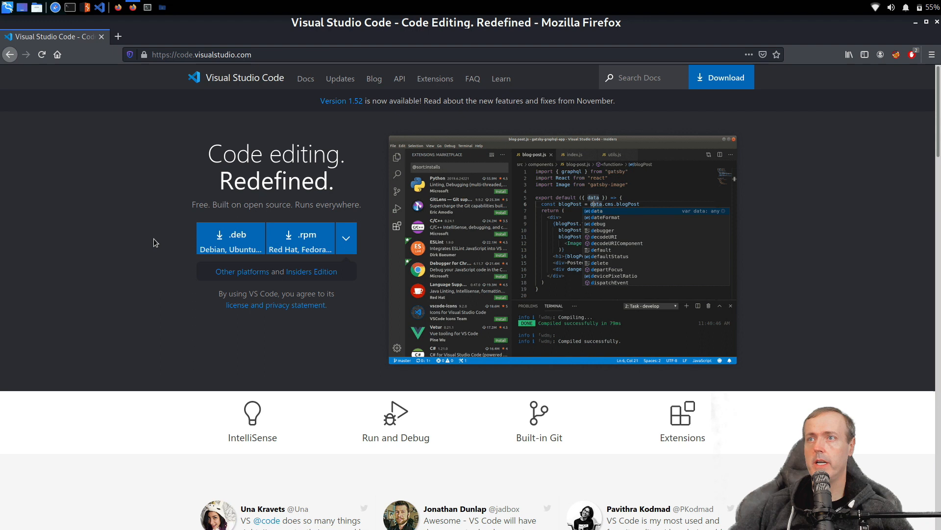
mouse_move(230, 242)
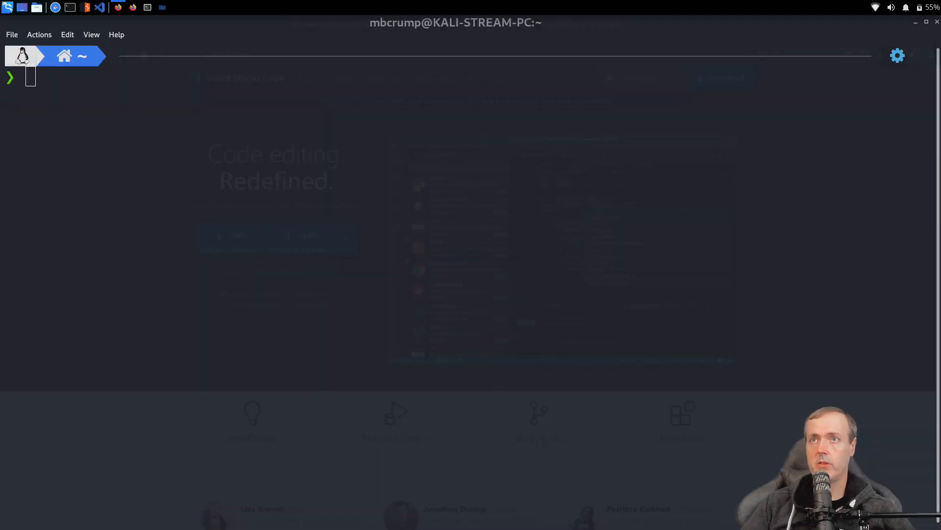
type("ls -l *.deb")
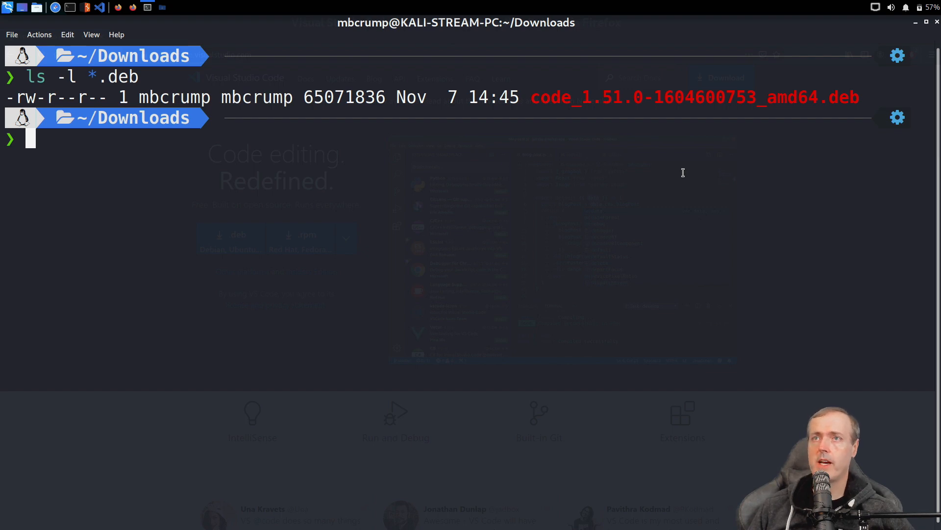
type("sudo date --set '20201228 16:34:00'")
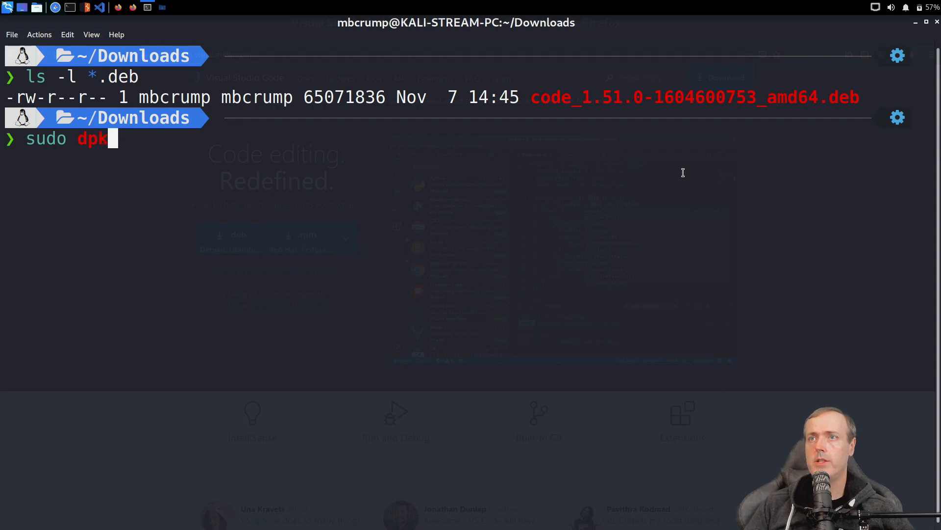
type("g -i code")
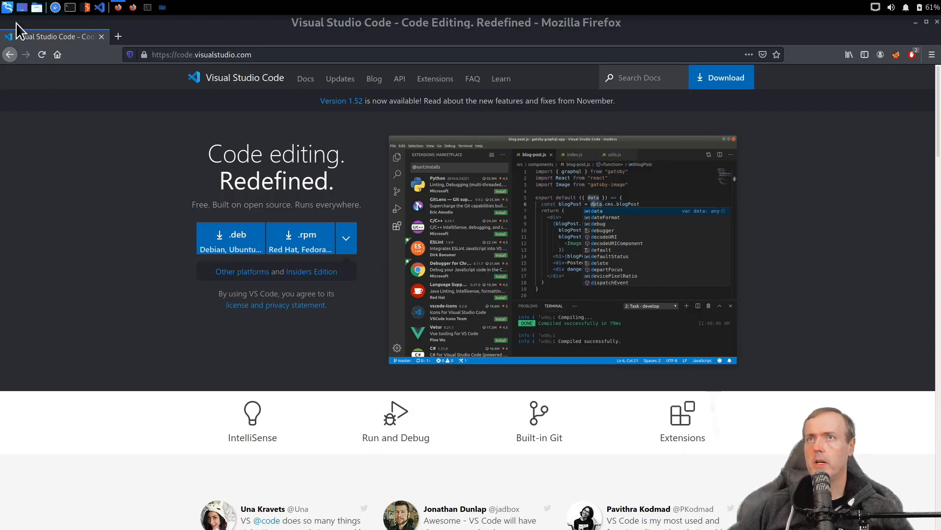
- Search the Kali application menu for 'code'
left_click(7, 7)
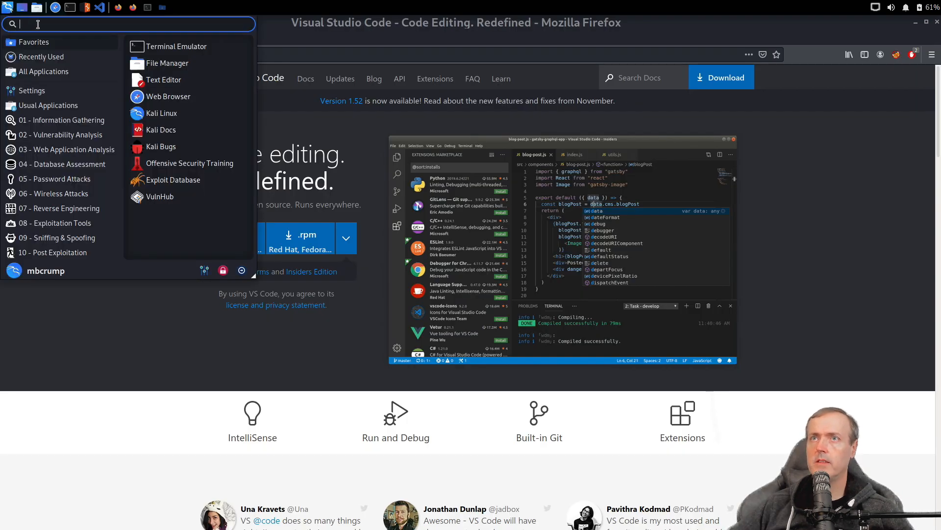
type("code")
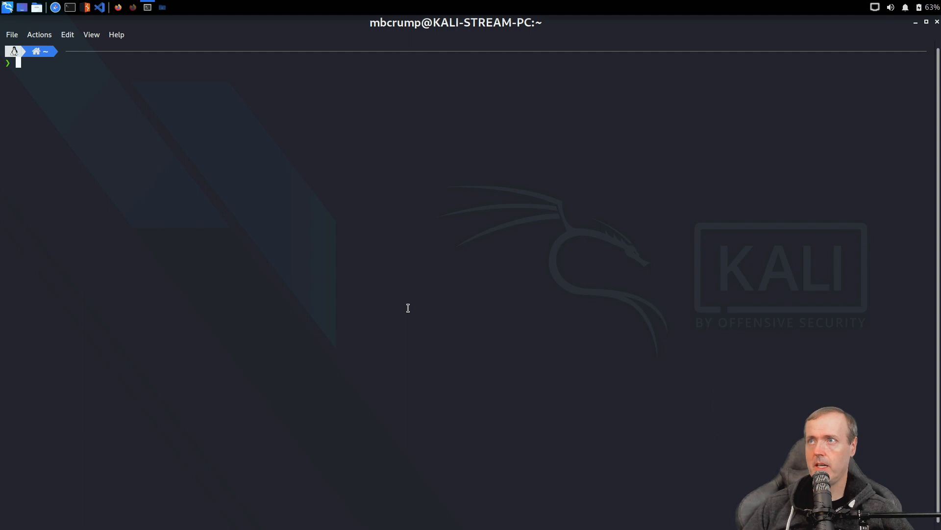
- Curl the wttr.in weather forecast for 98052, then for Amsterdam
type("curl wttr.in/98052")
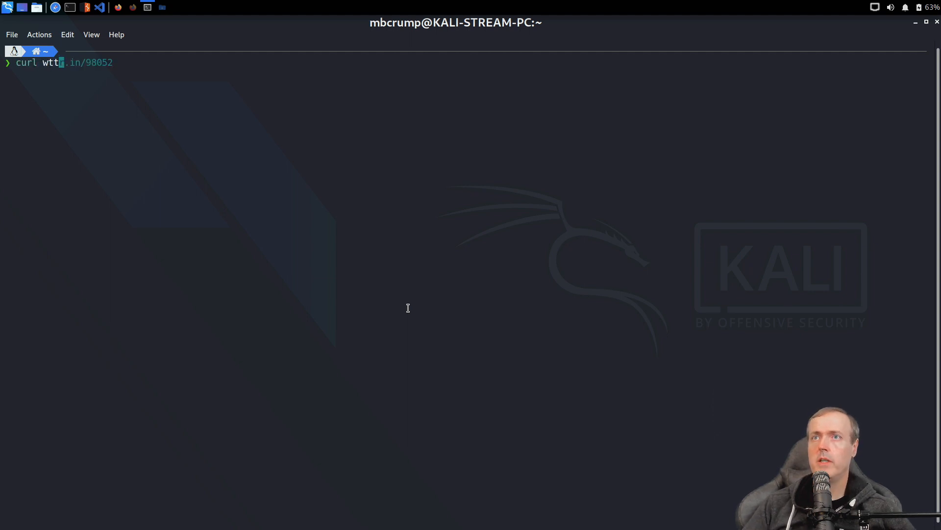
type("/")
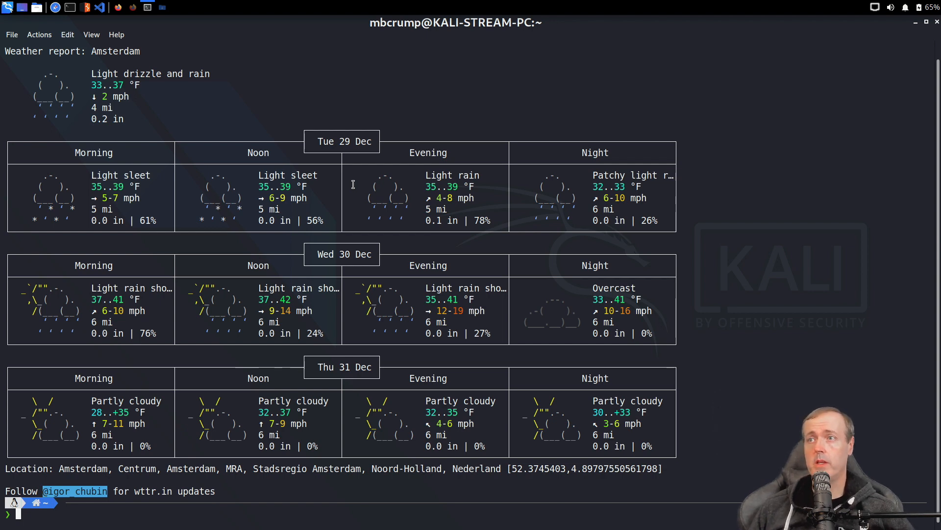
type("curl wttr.in/Amsterdam")
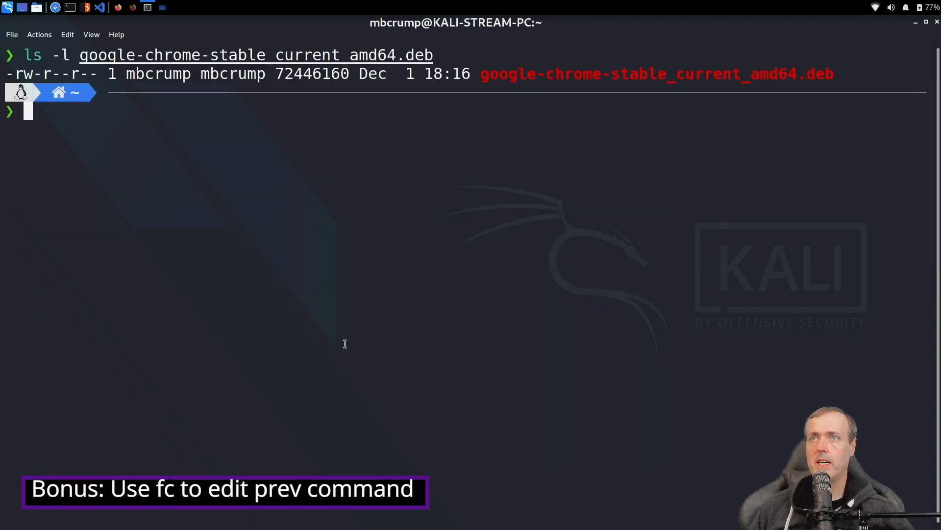
- Recall the Chrome .deb ls -l command from shell history to rerun it
key("Up")
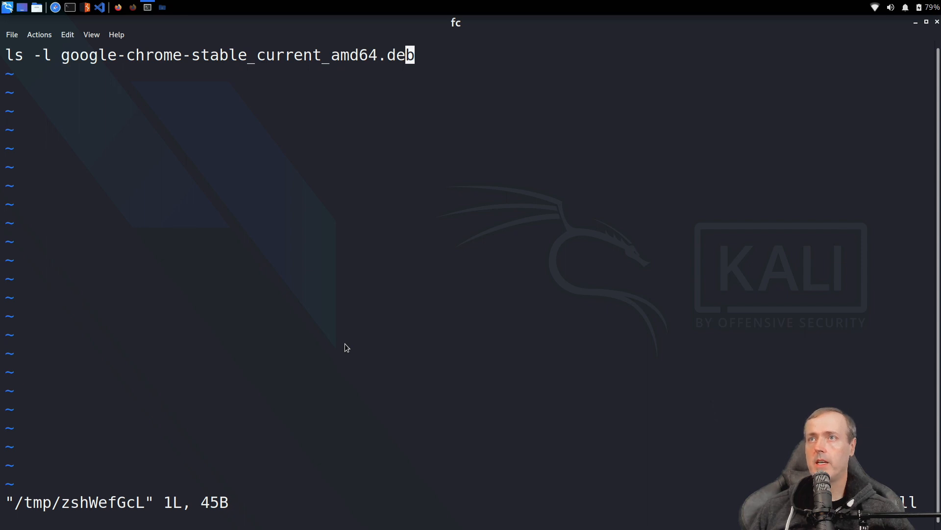
mouse_move(658, 171)
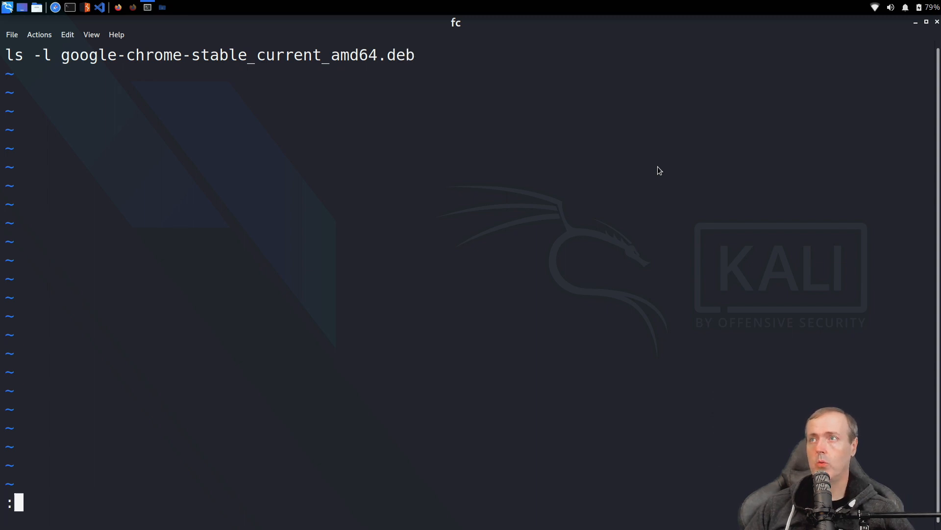
- Quit Vim without changes so the Chrome .deb listing command runs again
key("Return")
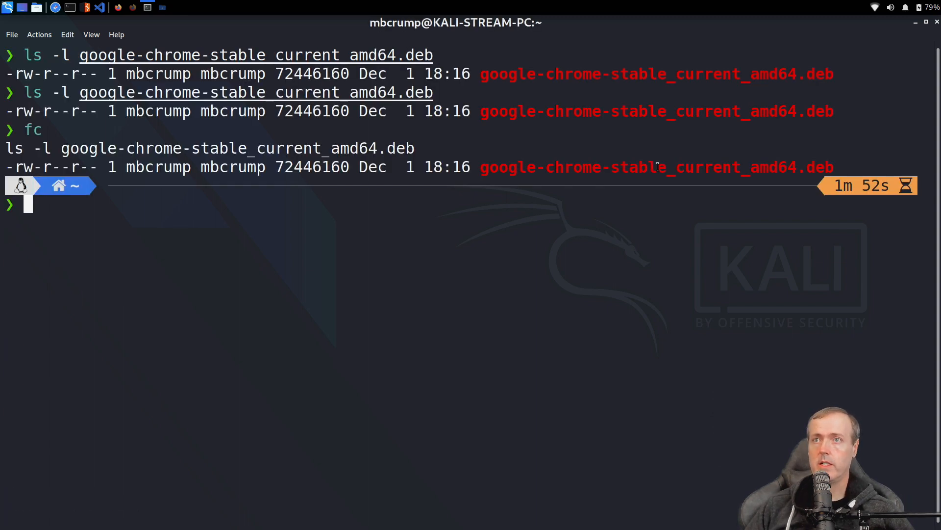